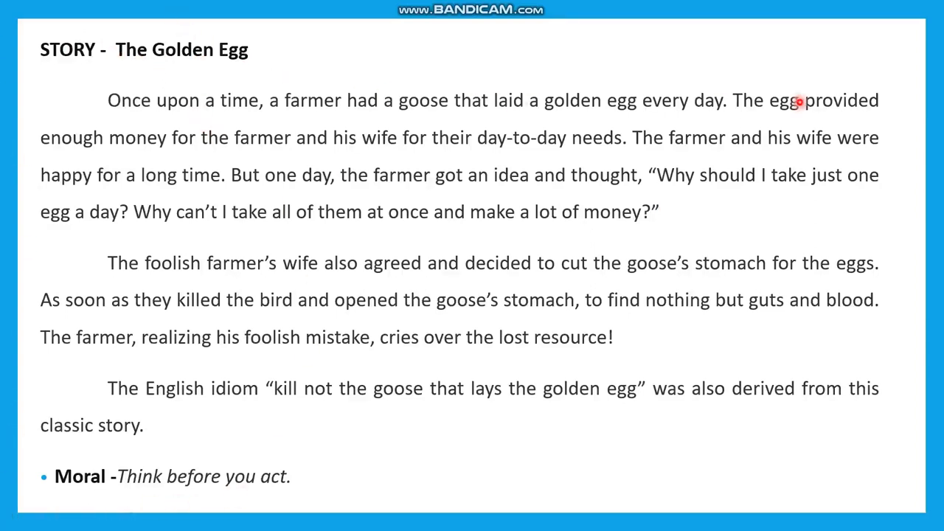
pyautogui.moveTo(157, 115)
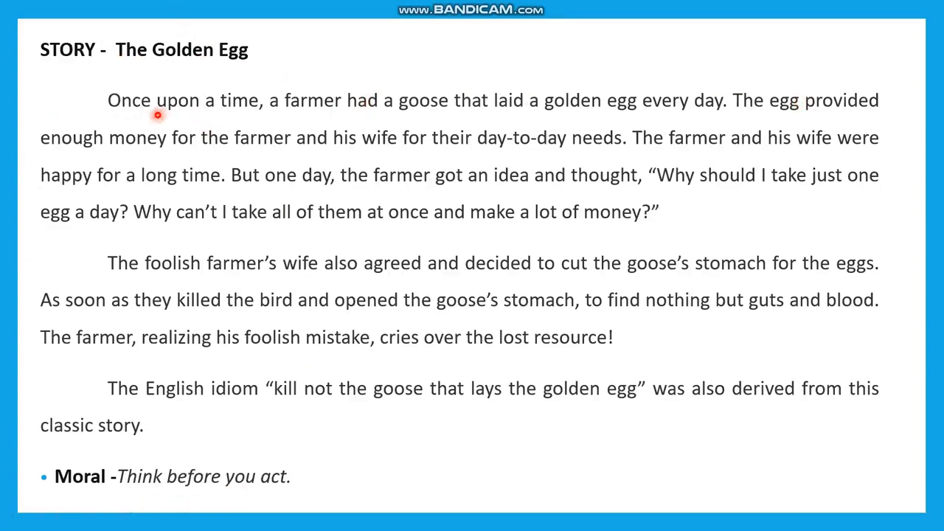
pyautogui.moveTo(487, 113)
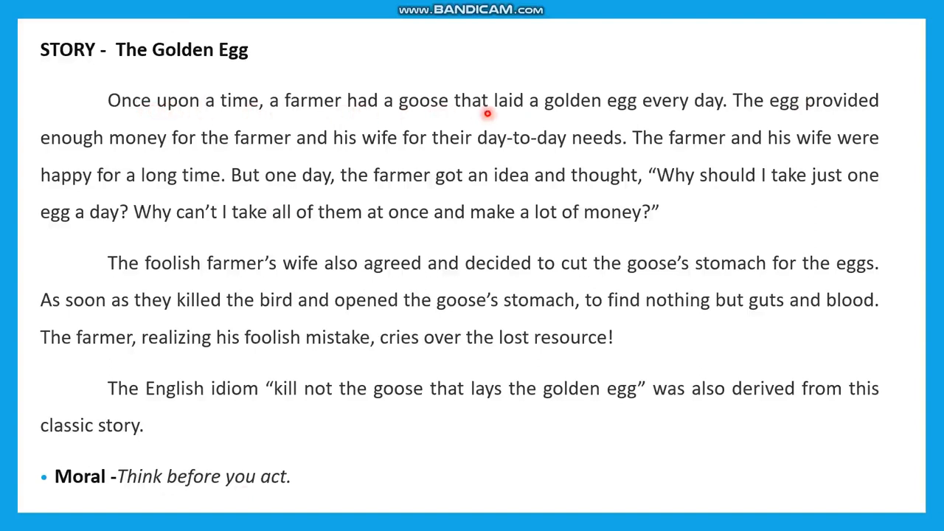
pyautogui.moveTo(704, 114)
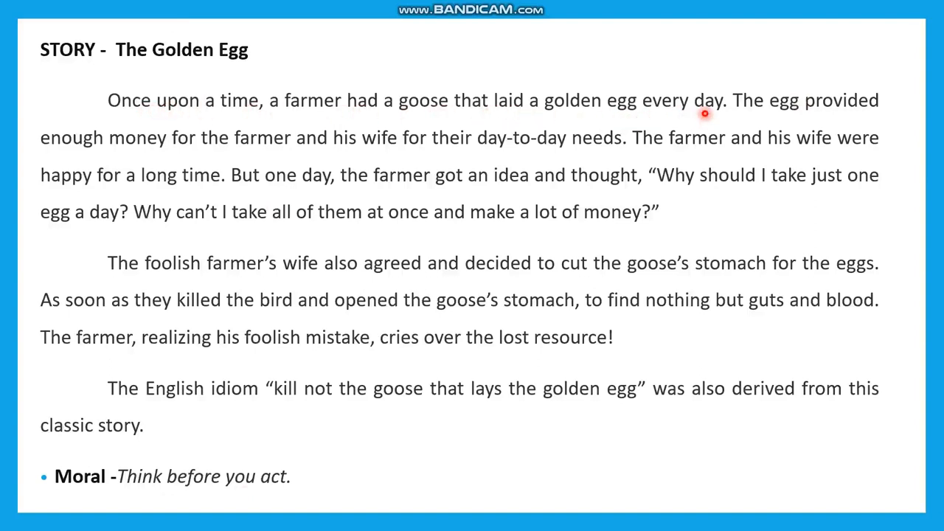
pyautogui.moveTo(664, 124)
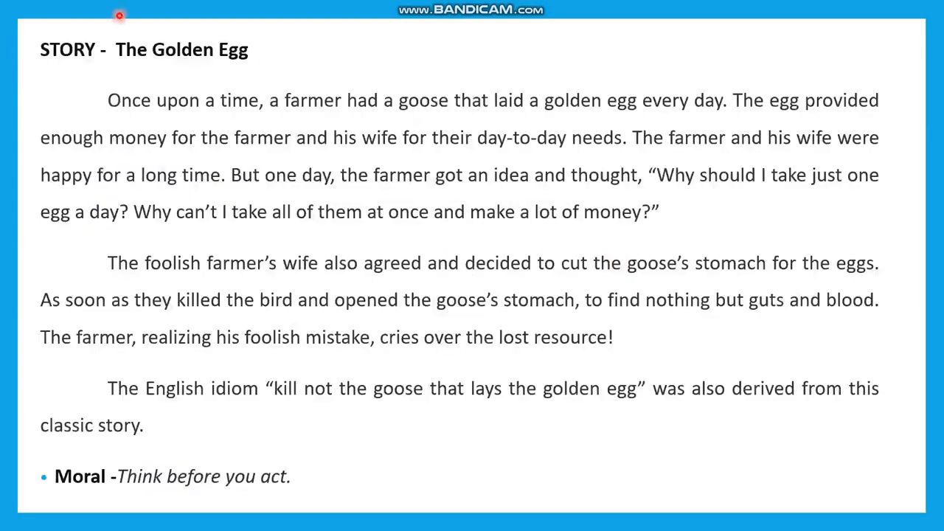
pyautogui.moveTo(732, 474)
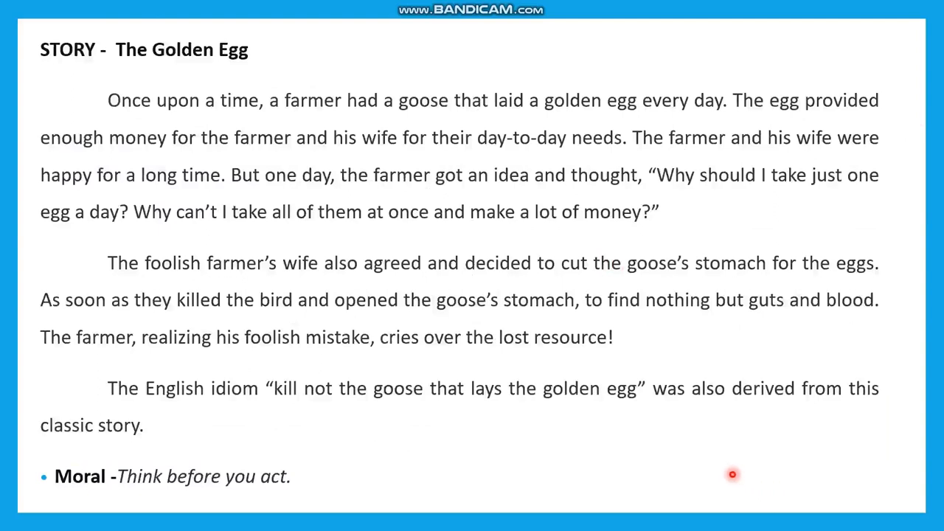
pyautogui.moveTo(238, 361)
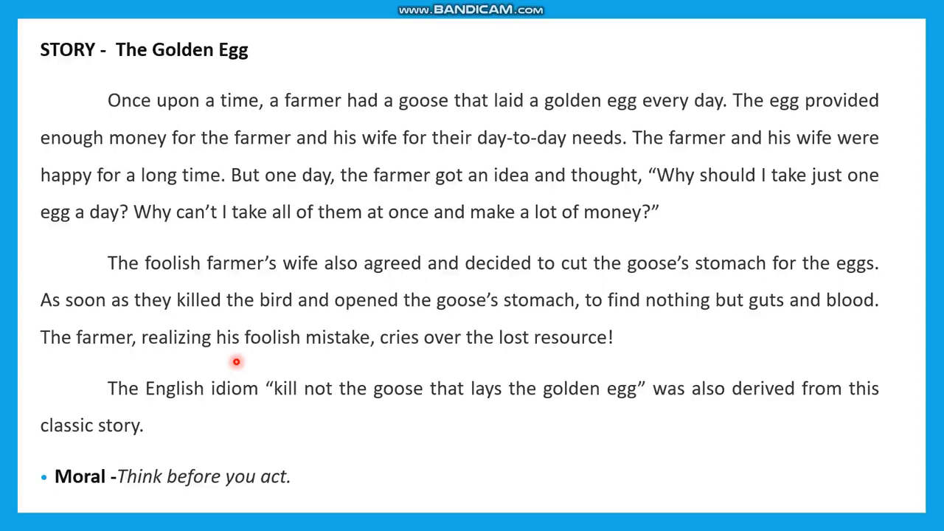
# Advance to the 'Translate a document' slide and switch away from the slideshow toward Chrome
pyautogui.press('alt+tab')
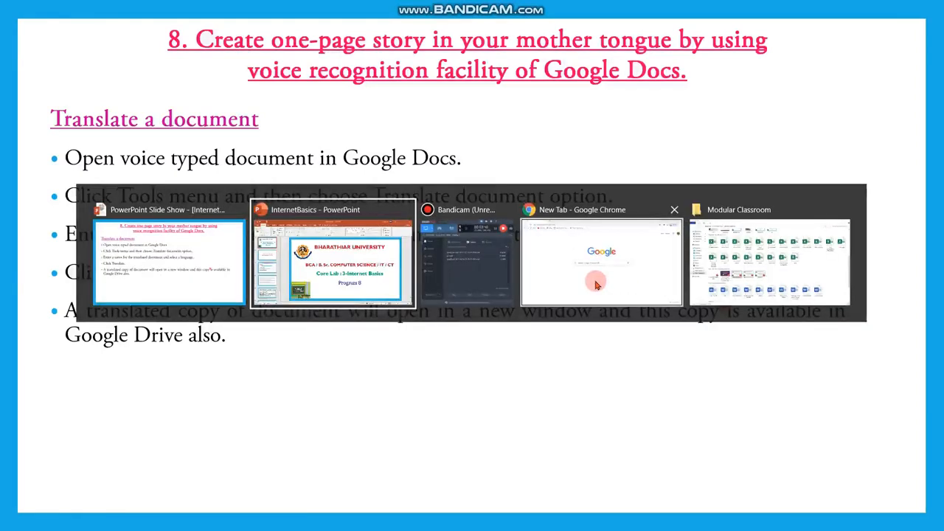
# Create a new blank Google Docs document through Chrome's Google apps launcher
pyautogui.click(601, 260)
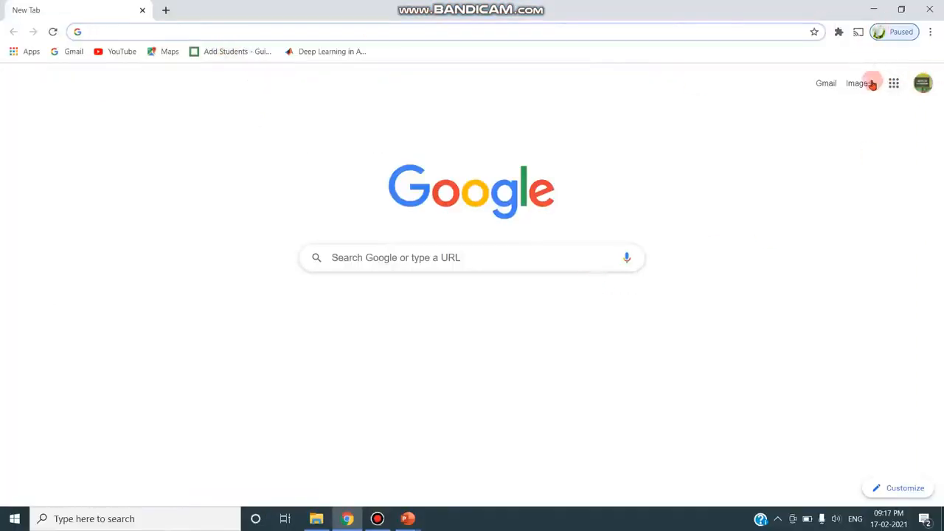
pyautogui.click(893, 83)
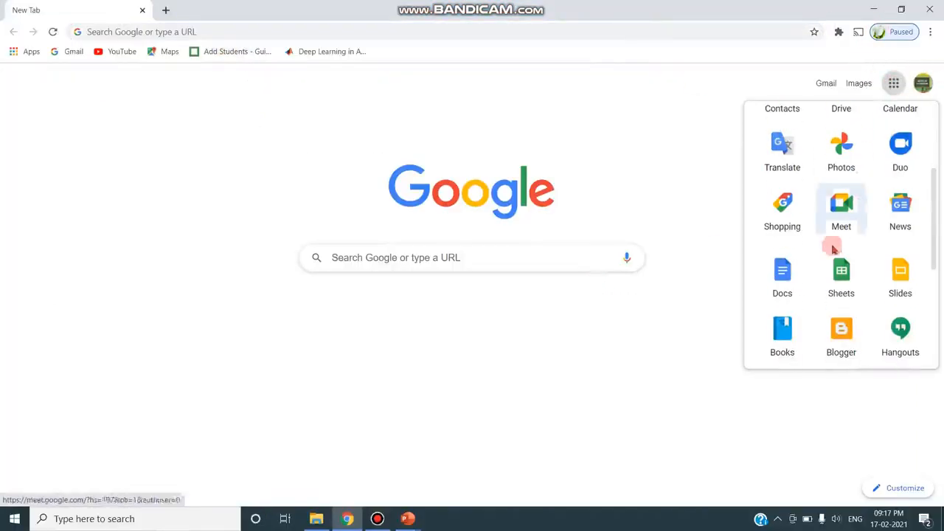
pyautogui.click(841, 209)
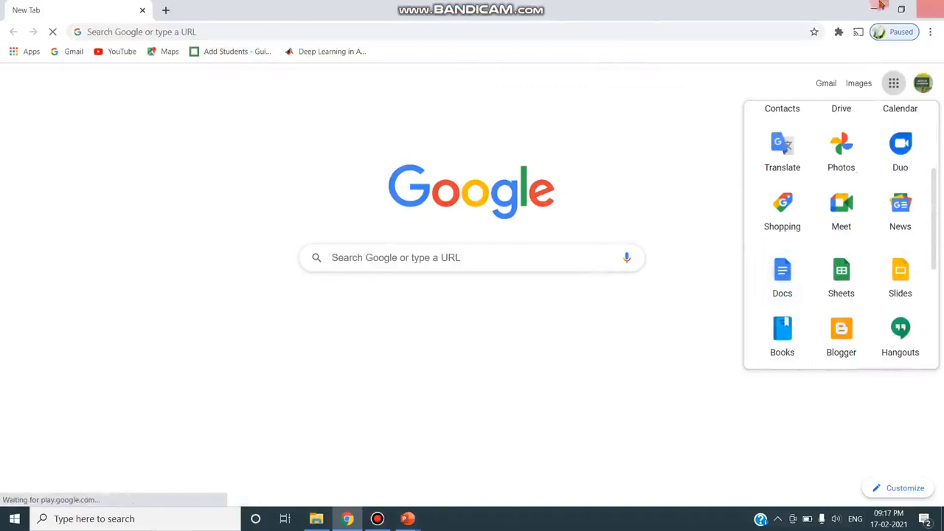
pyautogui.click(782, 270)
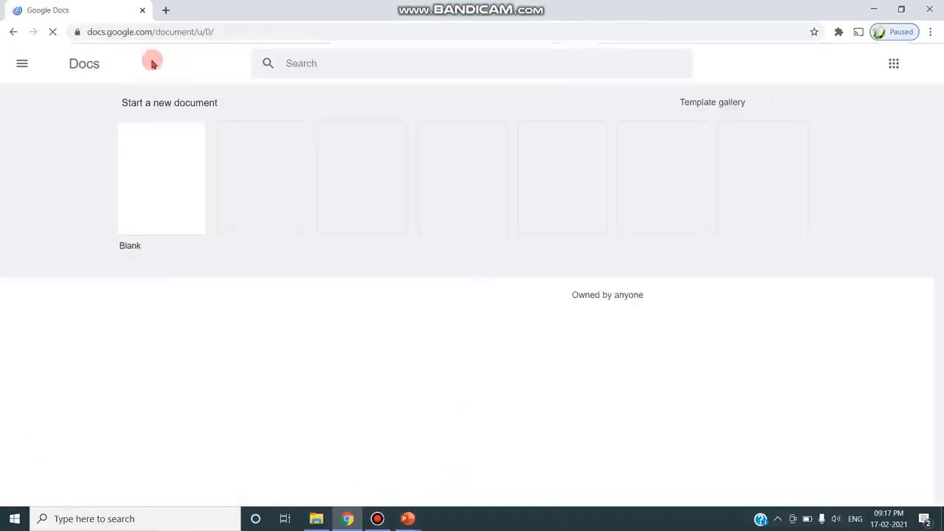
pyautogui.click(161, 178)
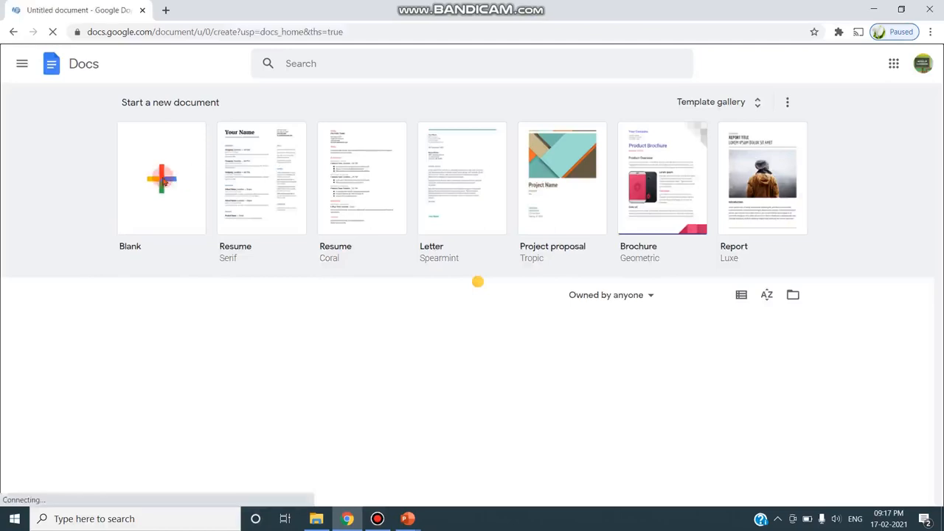
pyautogui.click(161, 179)
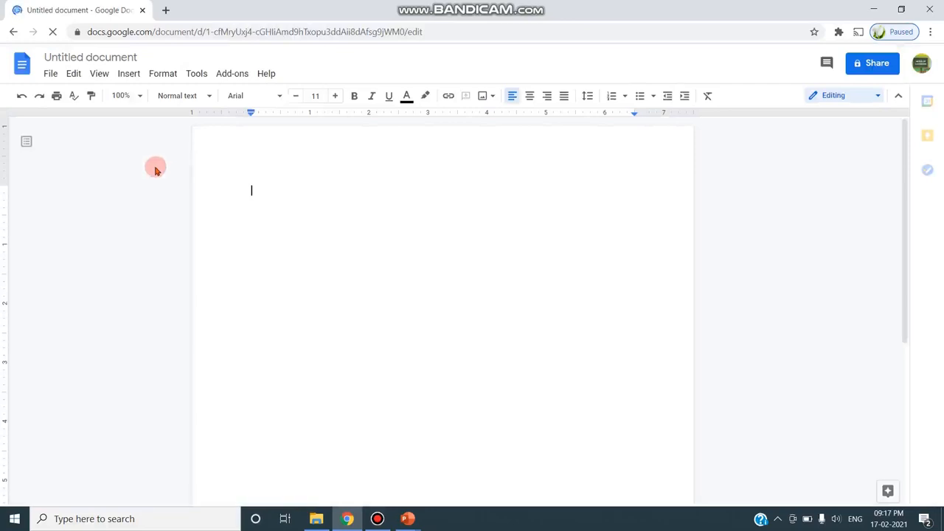
# Enable Voice typing from the Tools menu and start the microphone listening
pyautogui.click(196, 73)
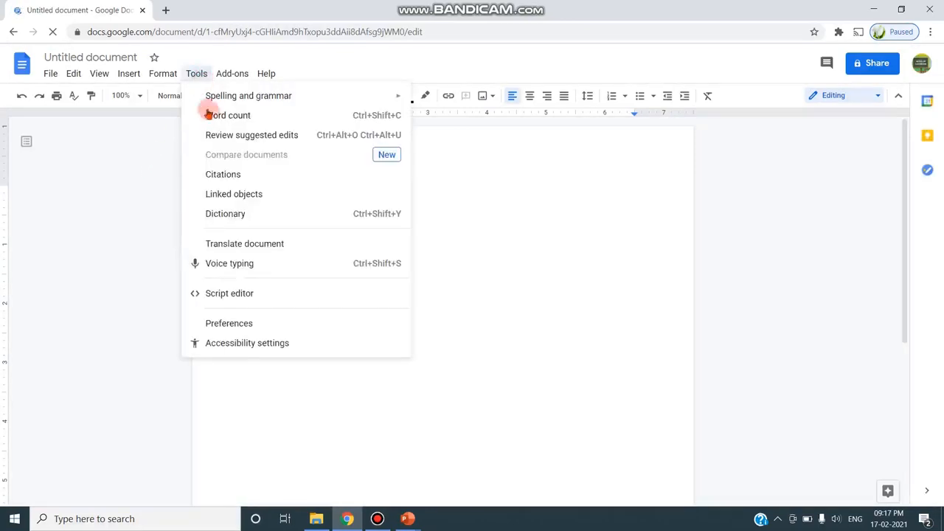
pyautogui.click(244, 244)
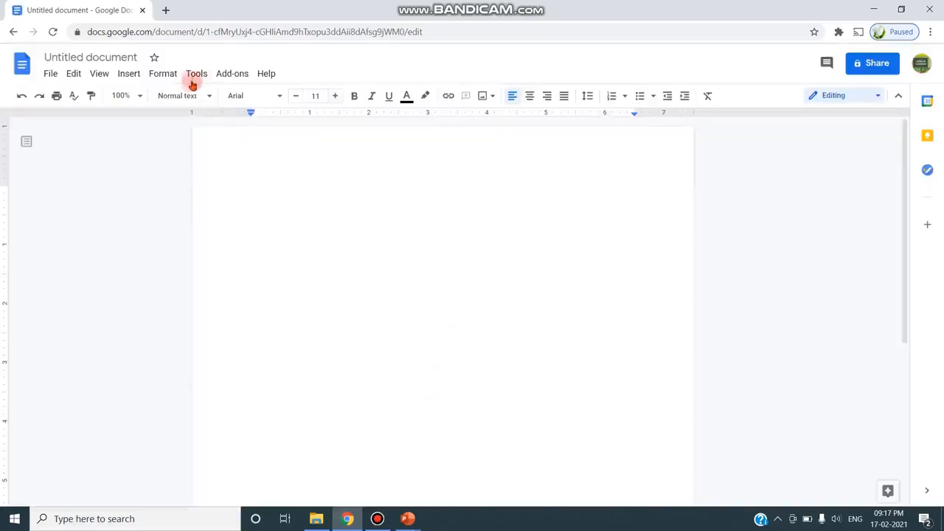
pyautogui.click(196, 73)
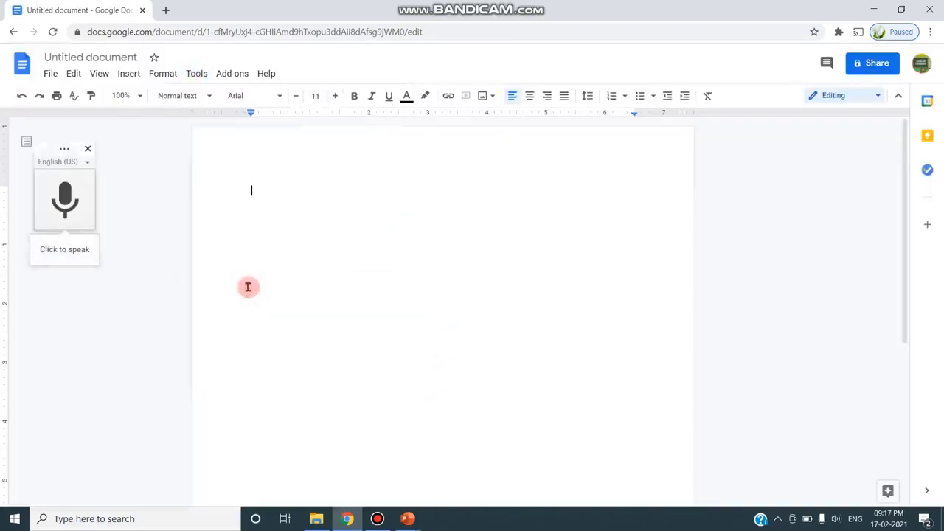
pyautogui.click(64, 200)
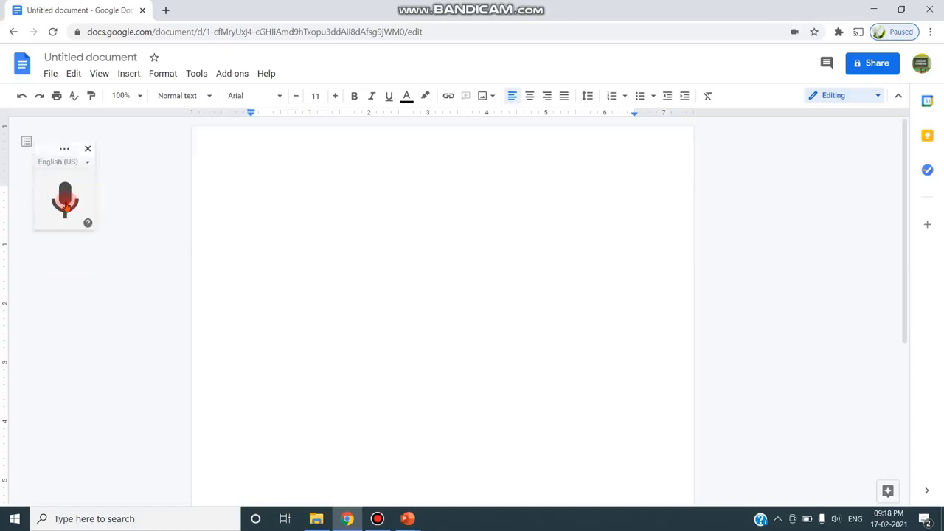
pyautogui.click(65, 200)
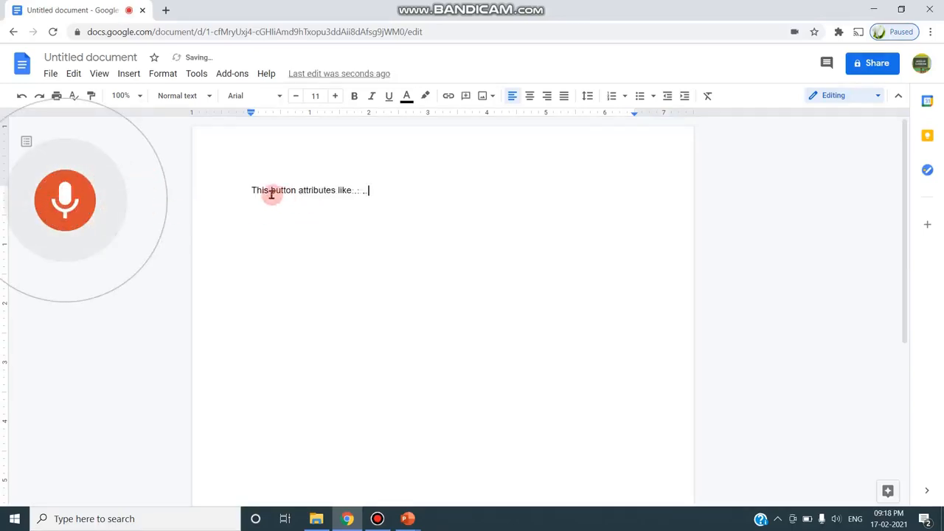
pyautogui.write('to whatever I talk it will:')
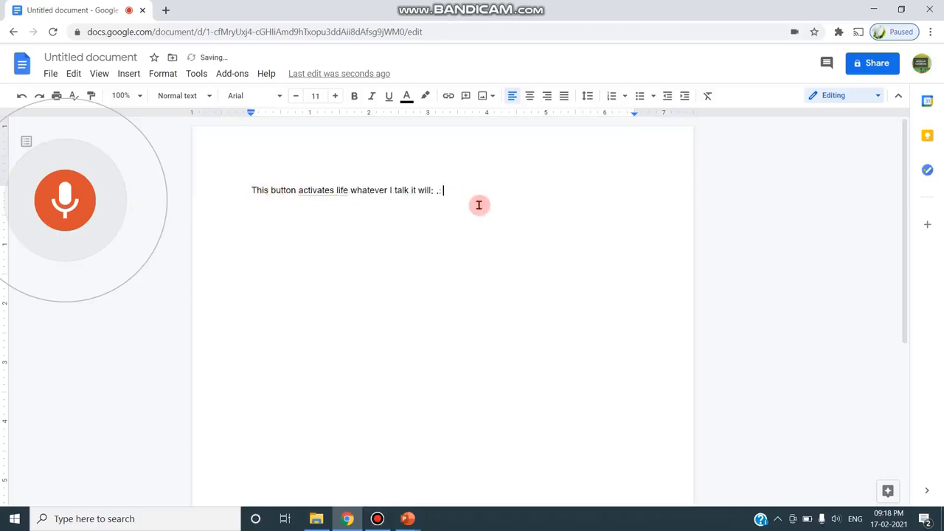
pyautogui.write('be typed')
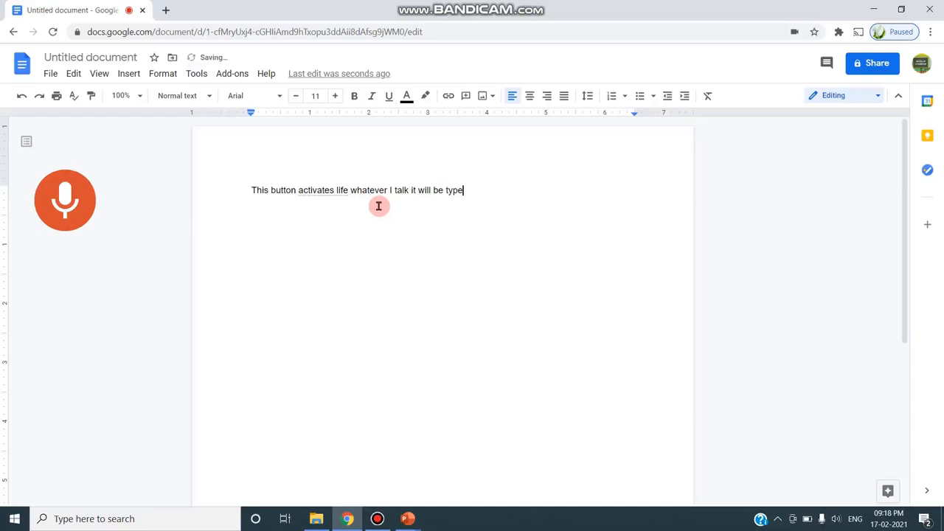
pyautogui.press('Backspace')
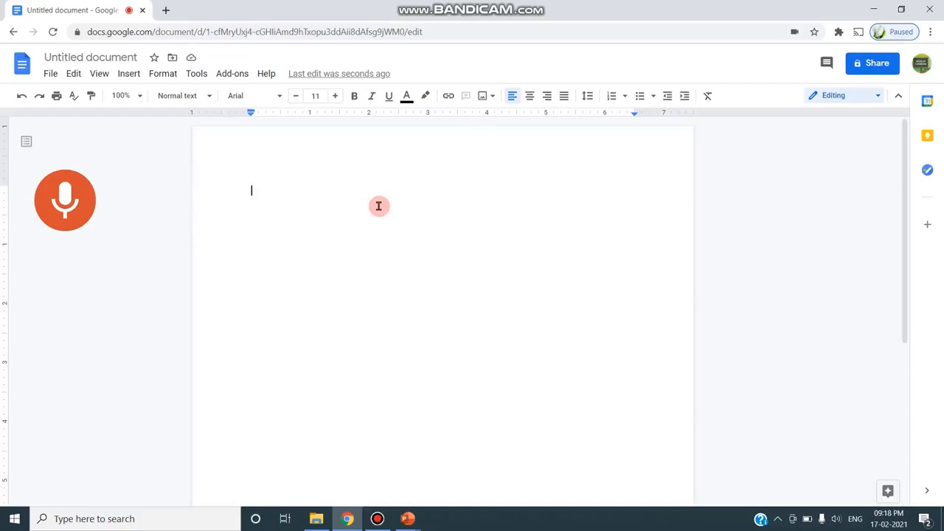
# Dictate the golden egg title and the sentence about a farmer's goose laying golden eggs every day
pyautogui.click(64, 200)
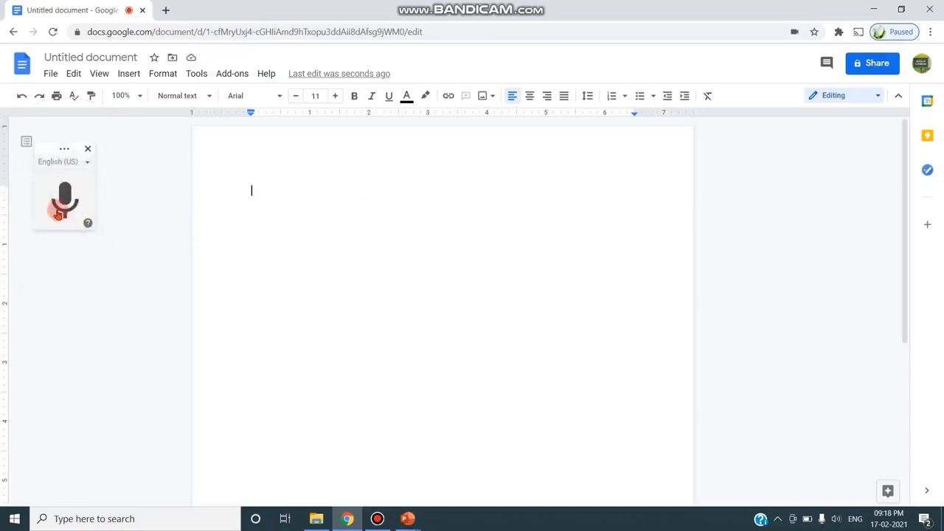
pyautogui.click(64, 200)
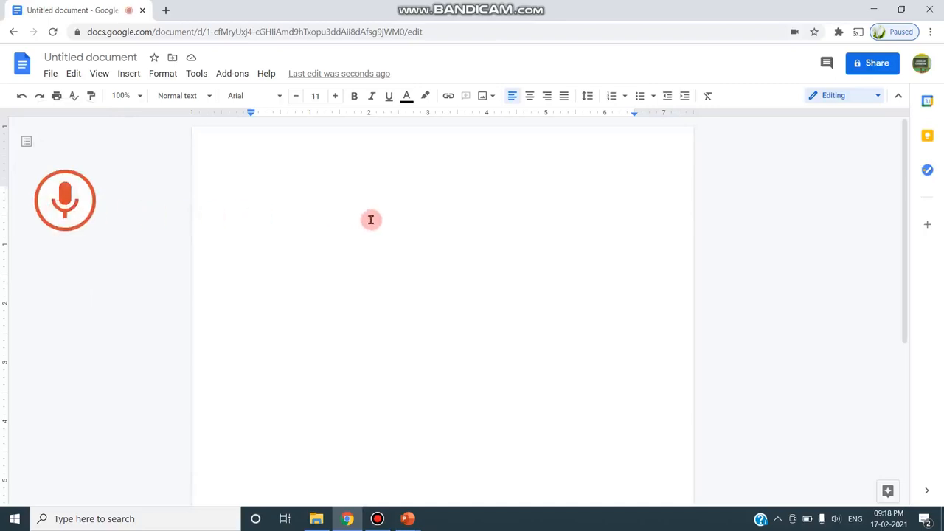
pyautogui.click(65, 199)
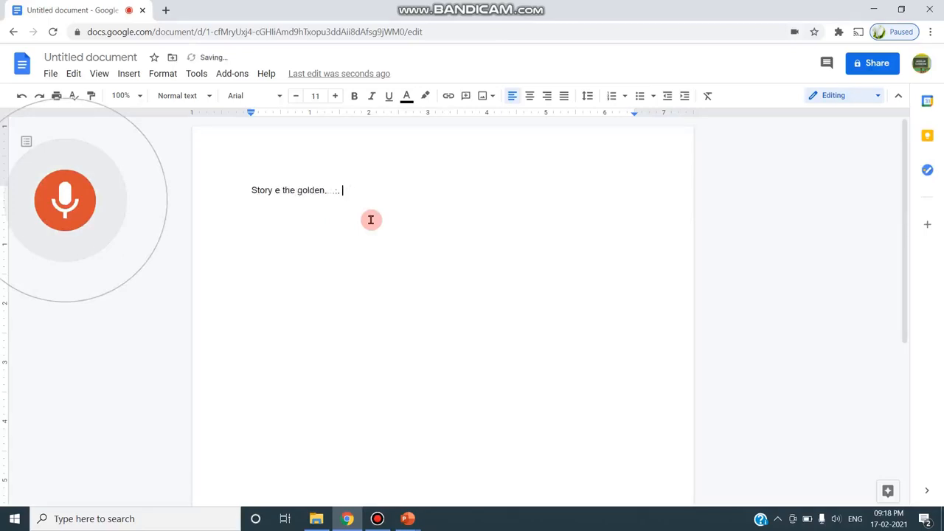
pyautogui.write('egg')
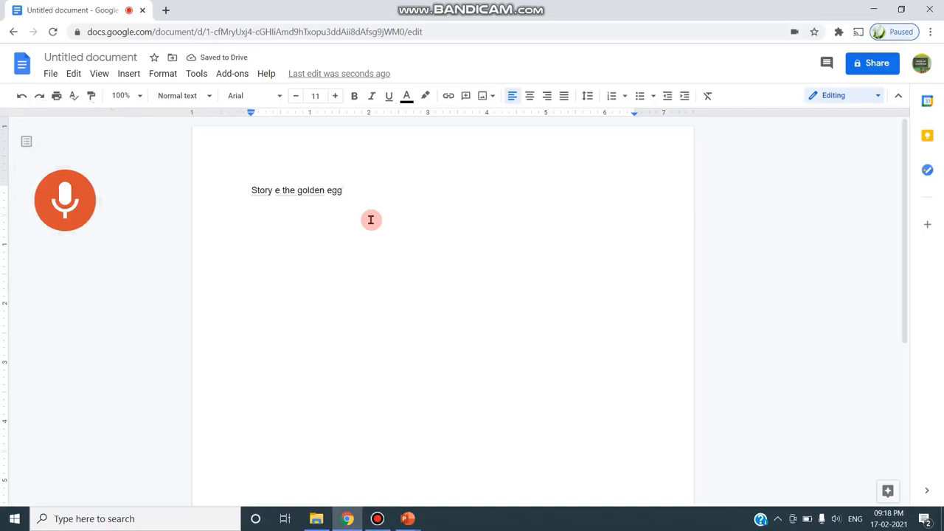
pyautogui.write('once upon')
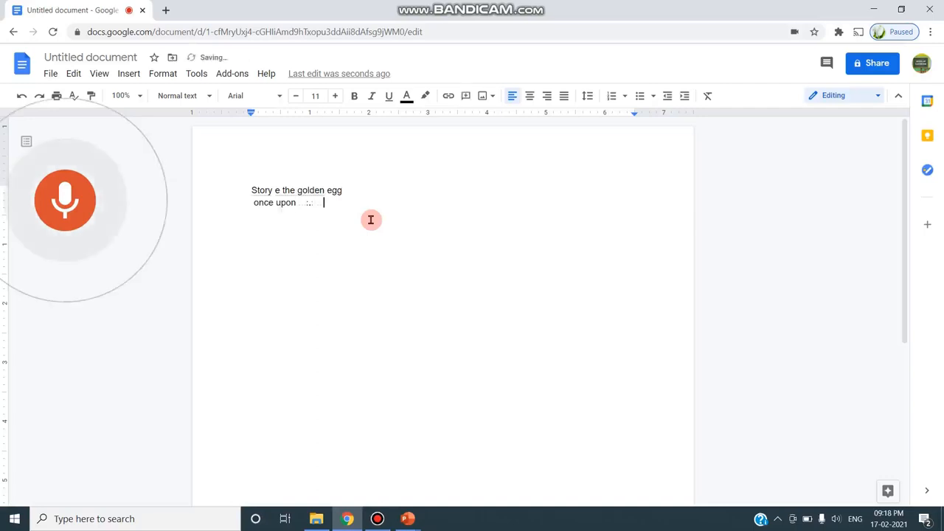
pyautogui.write('a time')
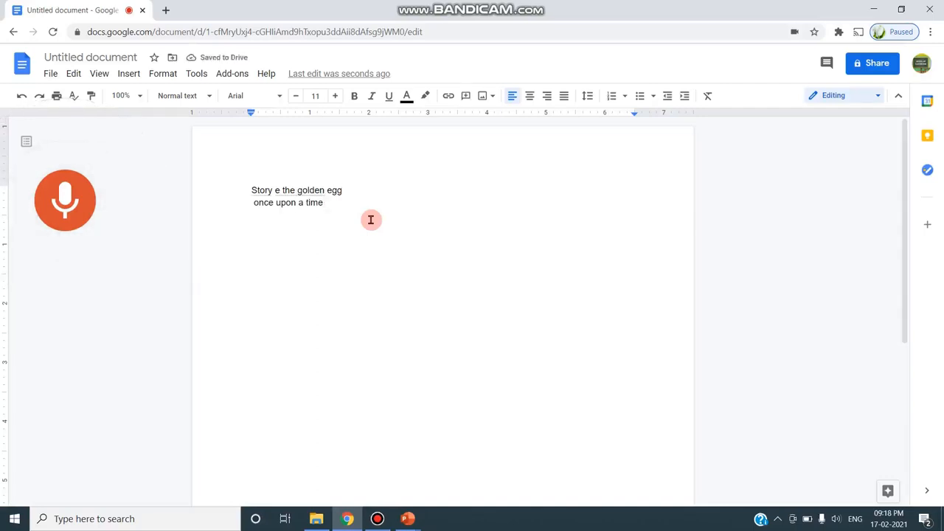
pyautogui.write('a farmer')
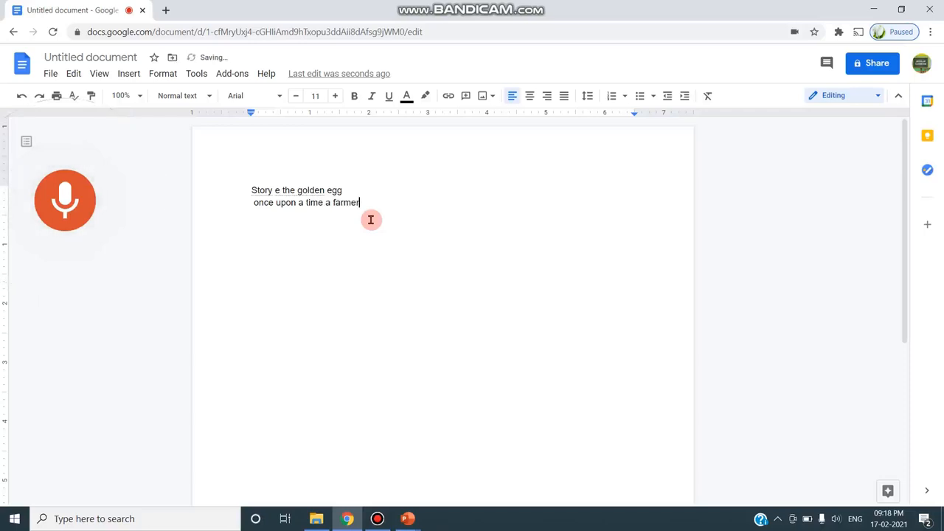
pyautogui.write('had a good')
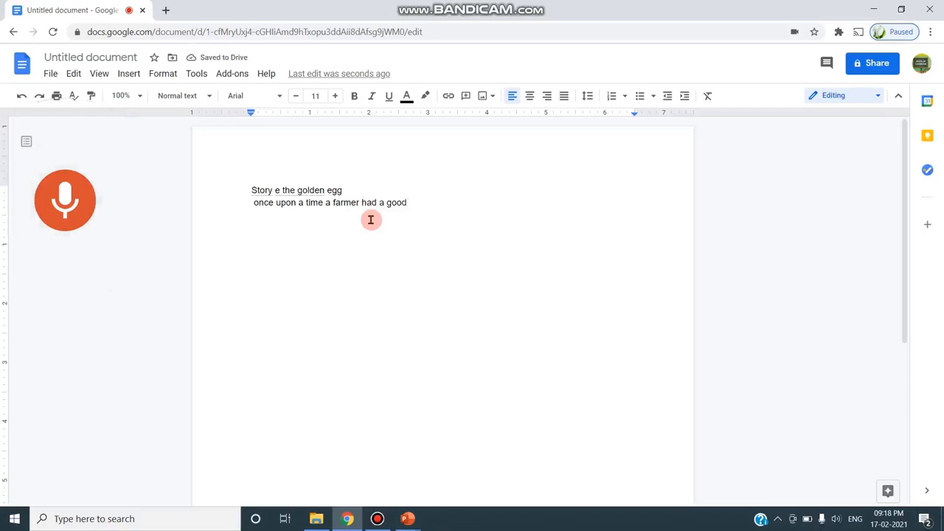
pyautogui.write('that laid a')
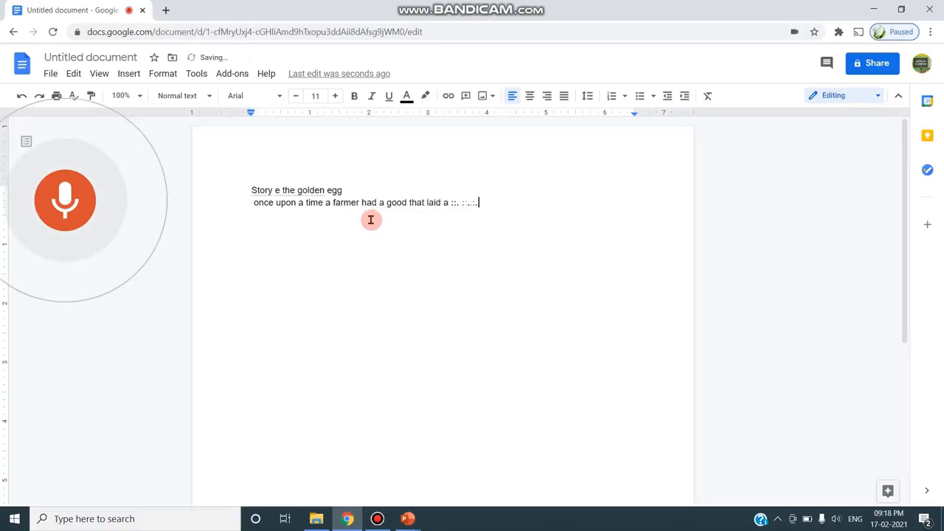
pyautogui.write('a')
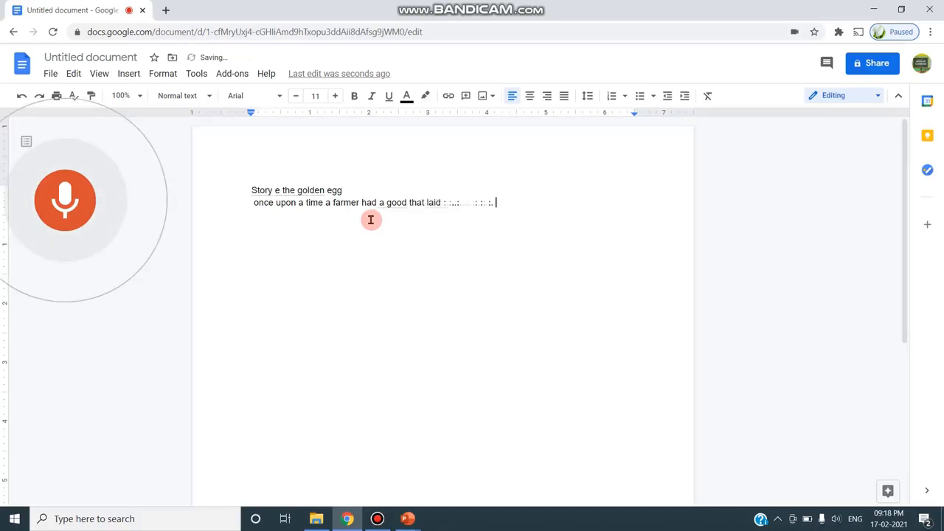
pyautogui.write('a golden egg')
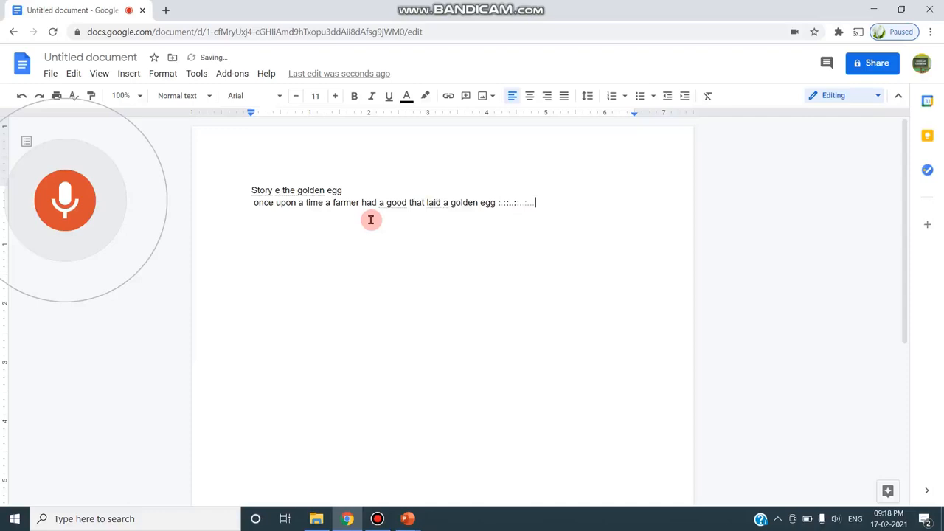
pyautogui.write('everyday')
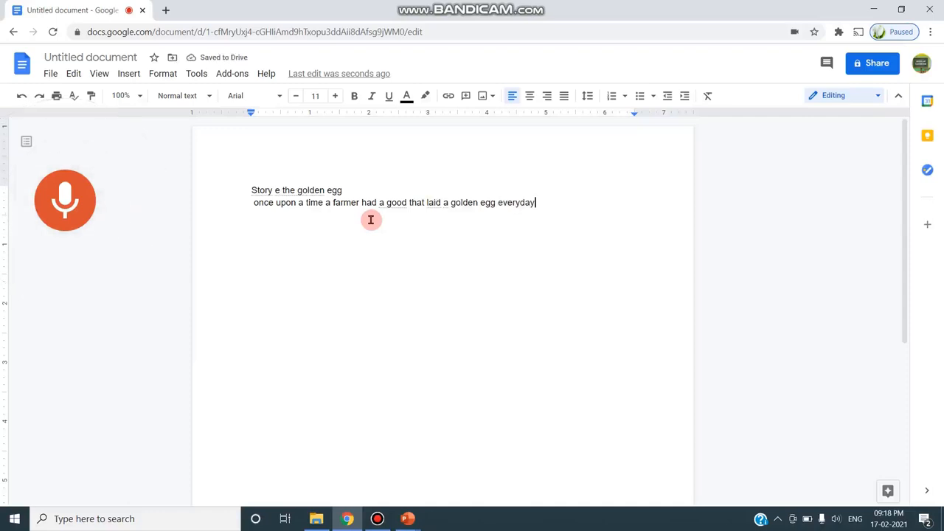
pyautogui.write('.')
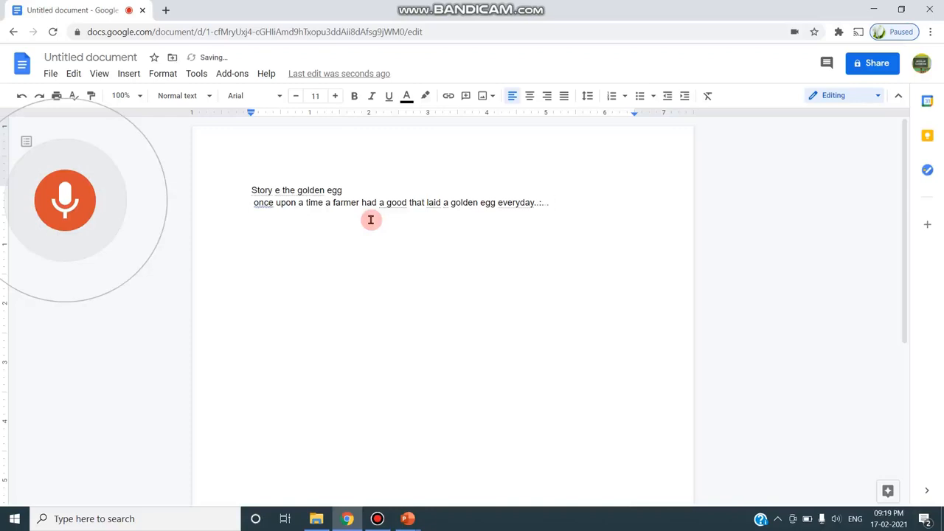
# Delete the misheard words and resume dictating 'The egg provider'
pyautogui.write('the provider')
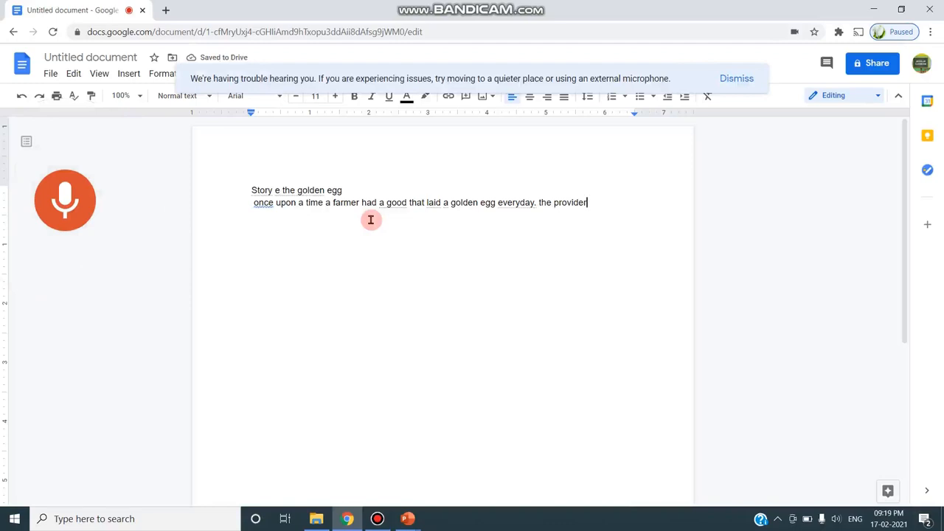
pyautogui.write('it is')
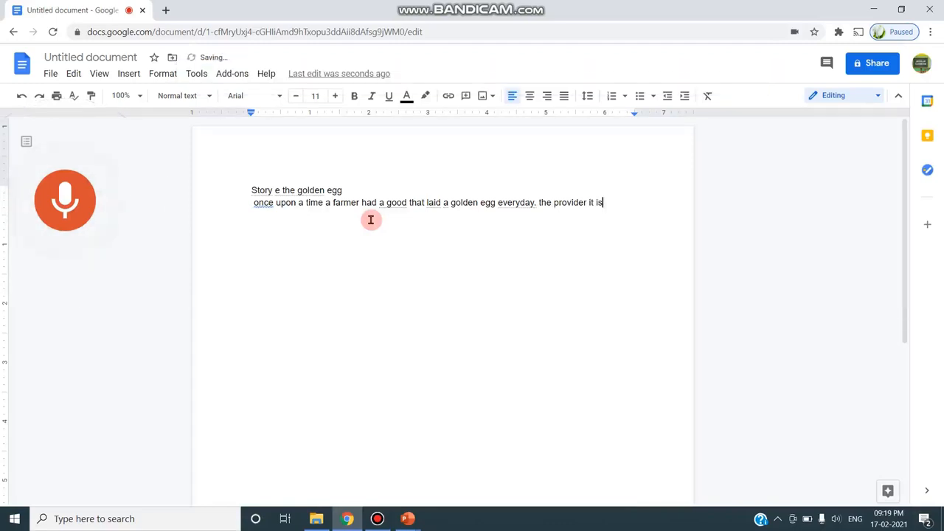
pyautogui.press('Backspace')
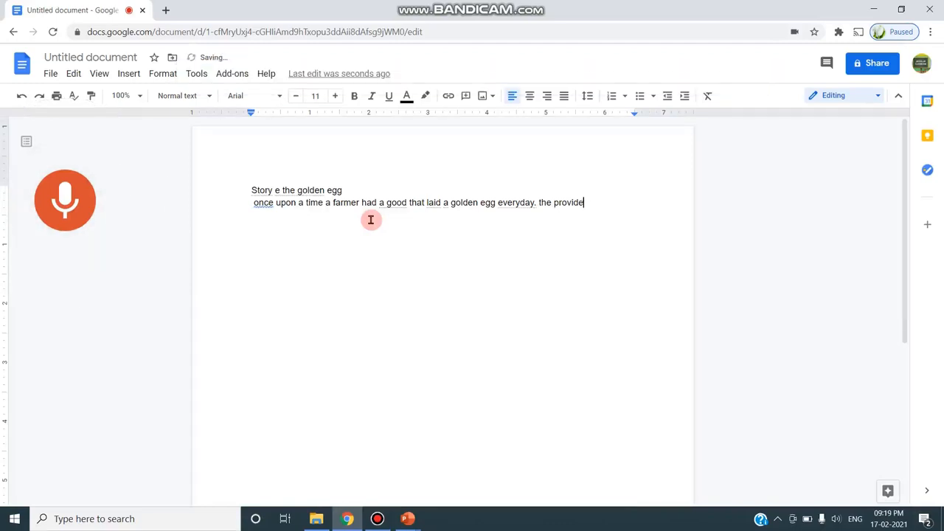
pyautogui.press('Backspace')
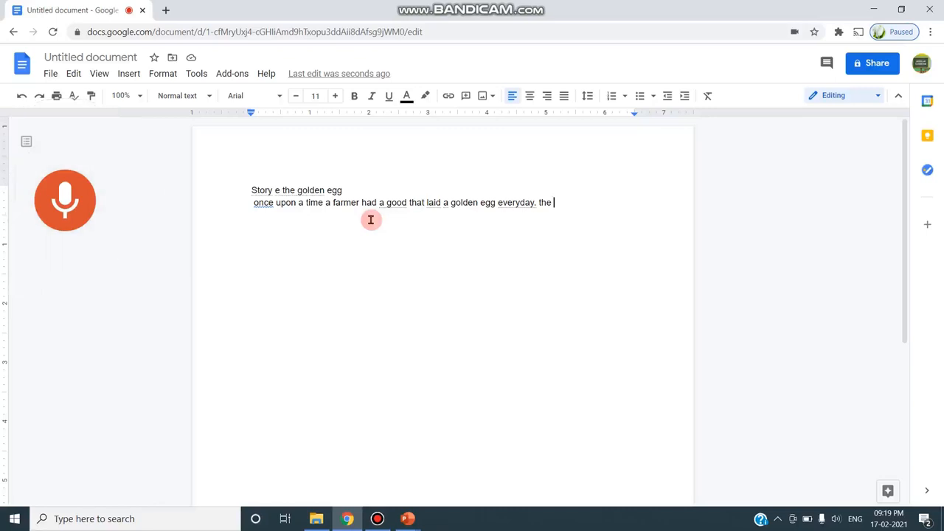
pyautogui.click(65, 200)
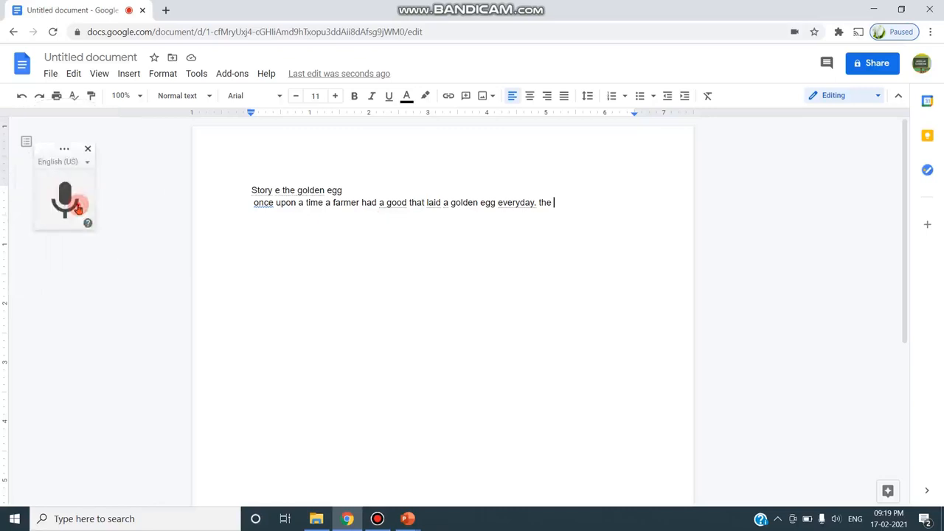
pyautogui.click(65, 200)
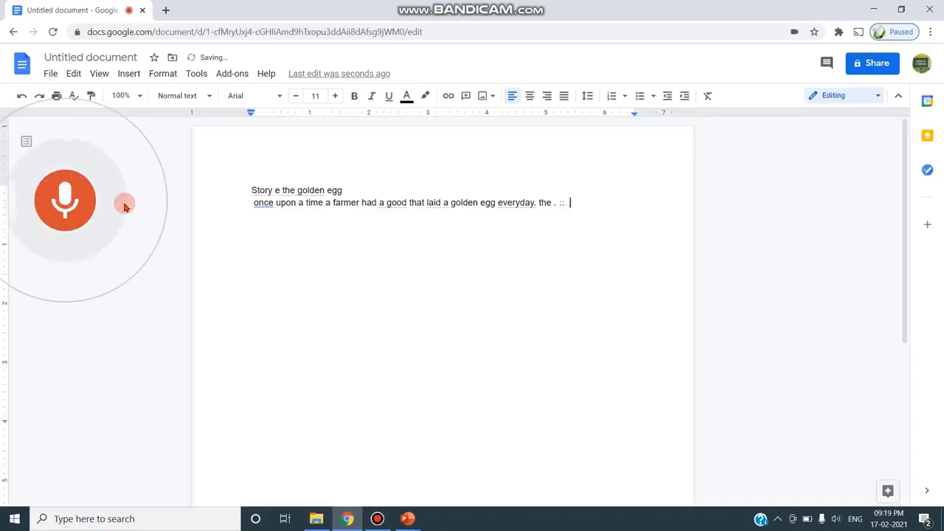
pyautogui.write('The')
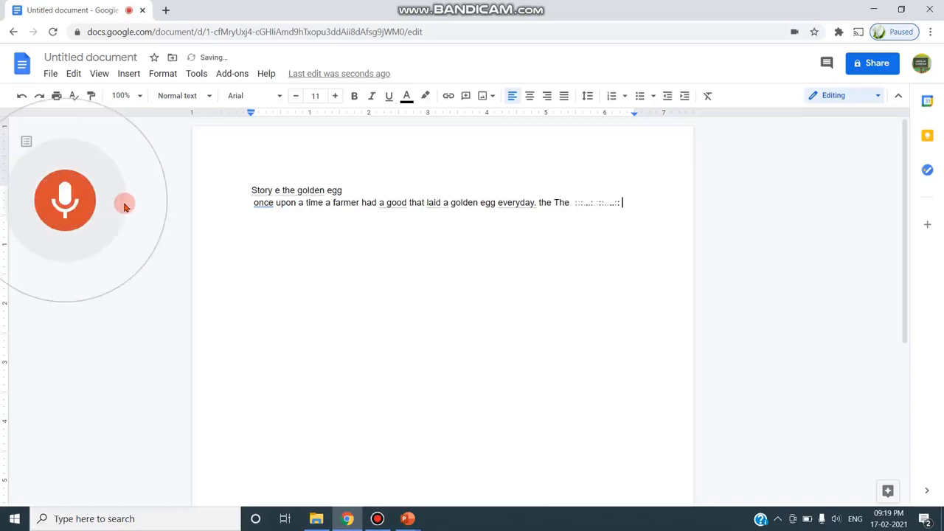
pyautogui.write('egg provider')
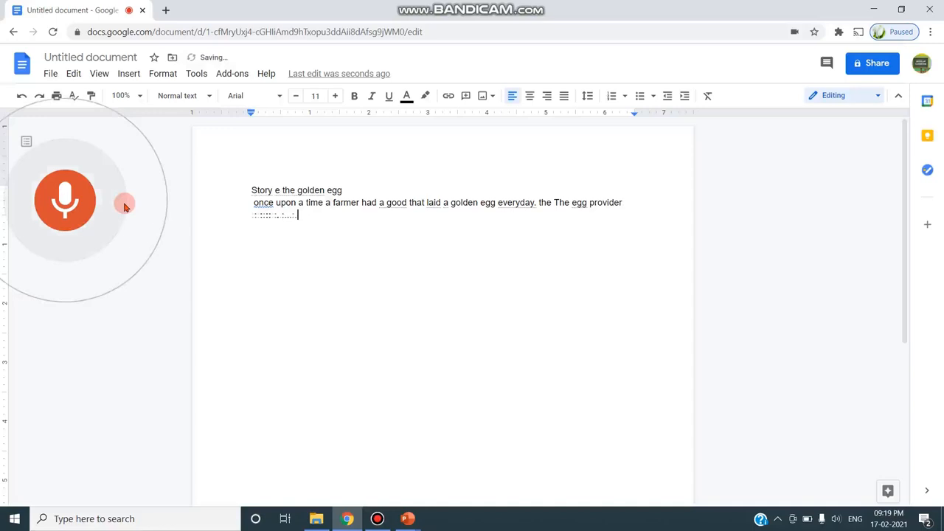
pyautogui.write('inse Mani')
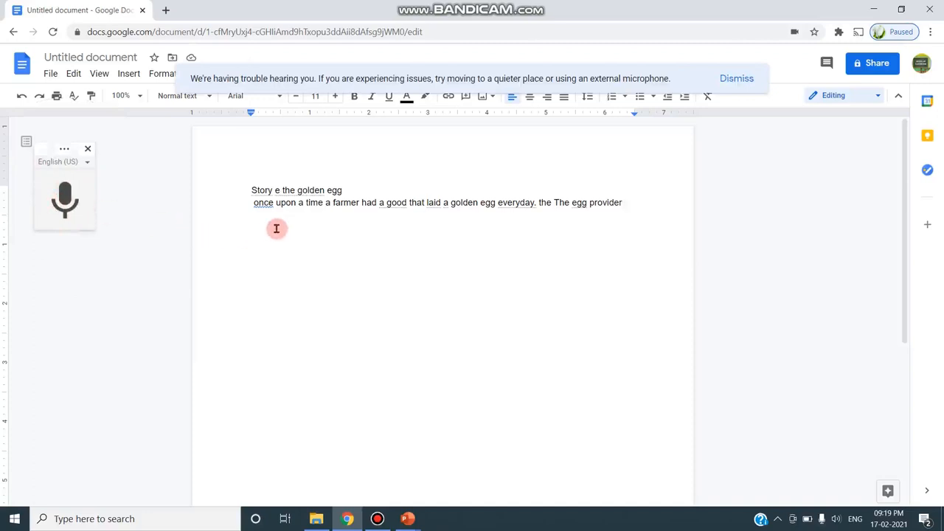
# Dictate that the eggs gave enough money for the farmer and his wife's day-to-day needs
pyautogui.click(64, 200)
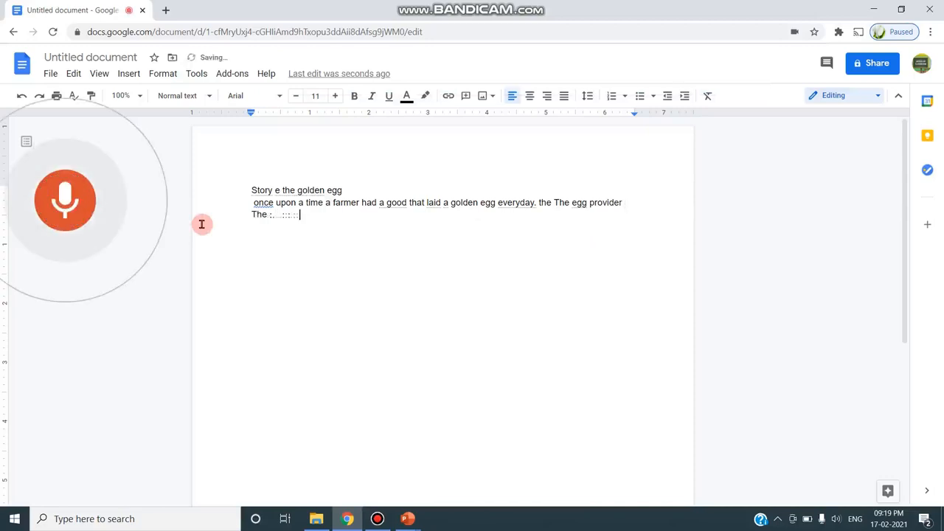
pyautogui.write('enough money for:')
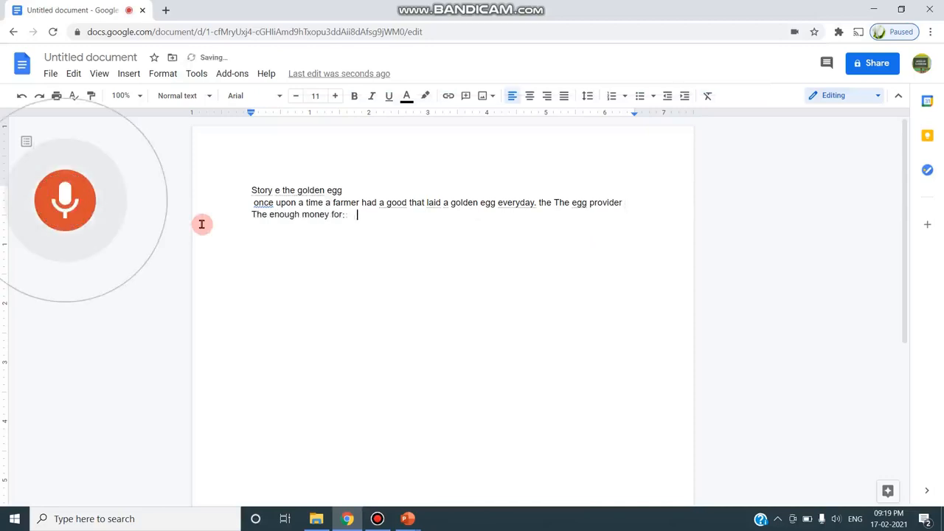
pyautogui.write('the farmer and.')
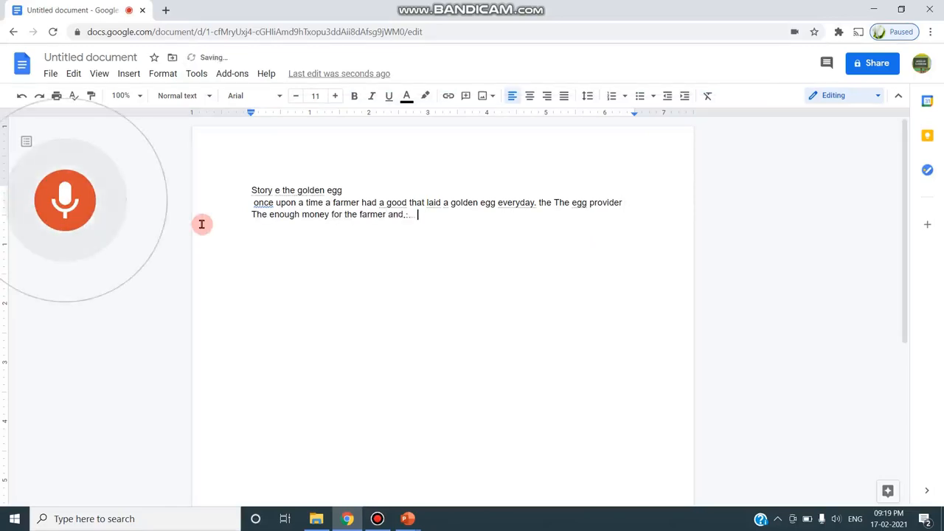
pyautogui.write('his wife')
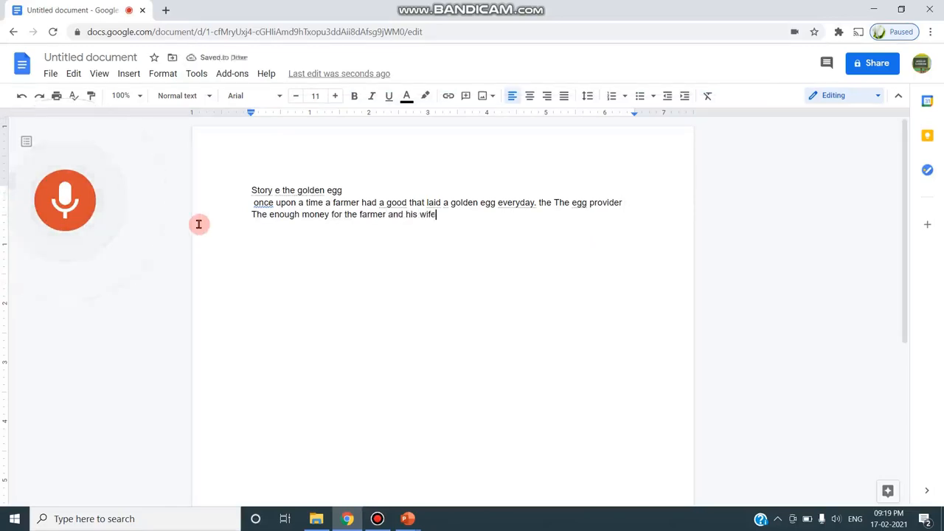
pyautogui.write('for the...')
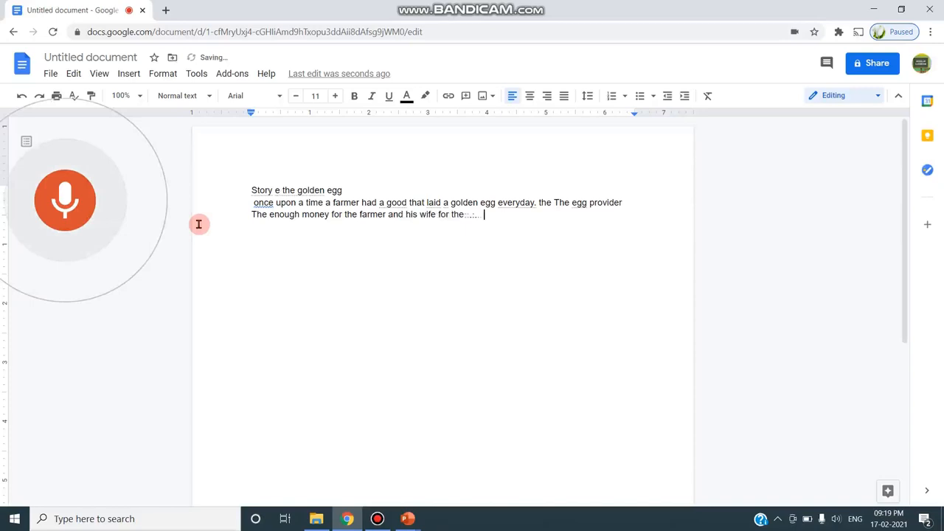
pyautogui.write('year')
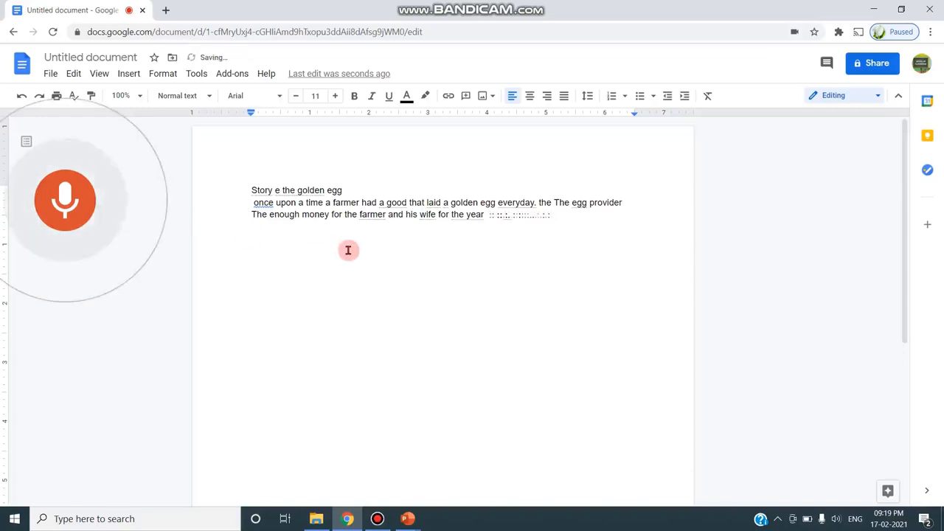
pyautogui.write('day to day need. non stopping and')
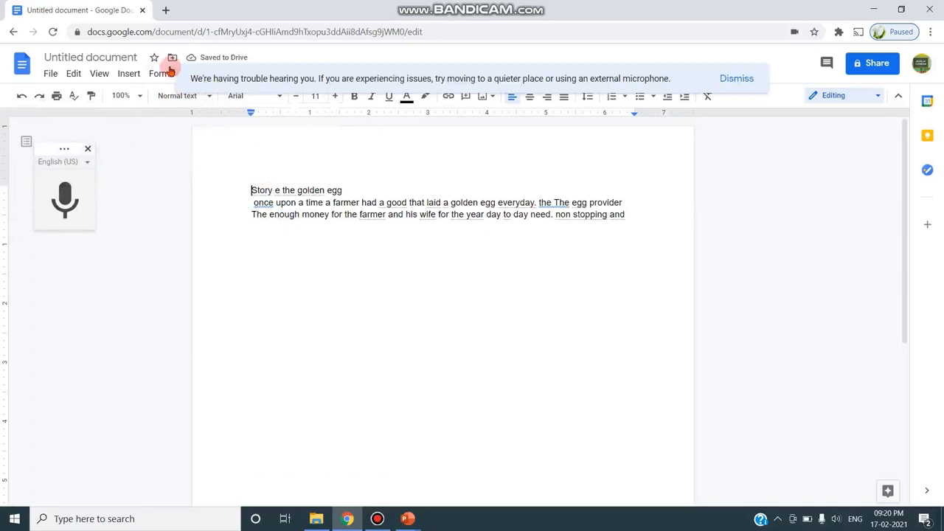
# Dismiss the hearing warning and translate the document into Tamil with Translate document
pyautogui.click(736, 78)
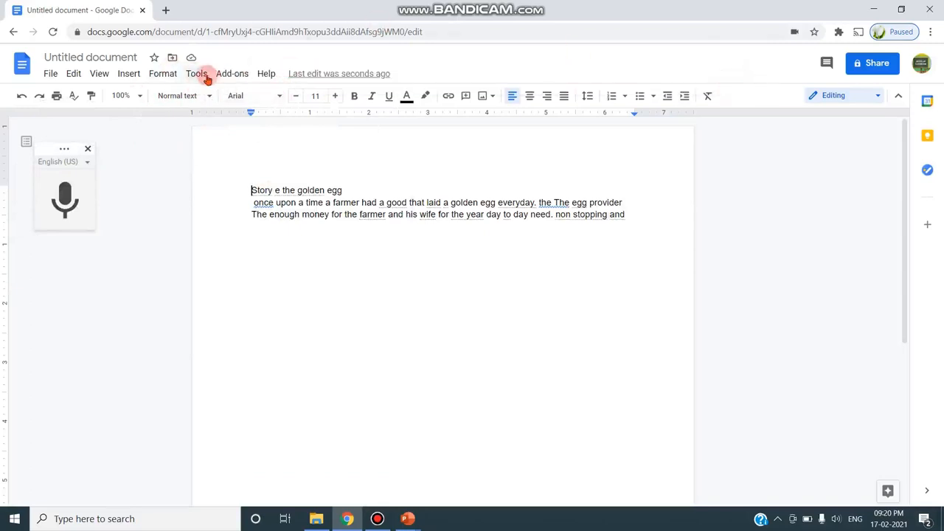
pyautogui.moveTo(177, 95)
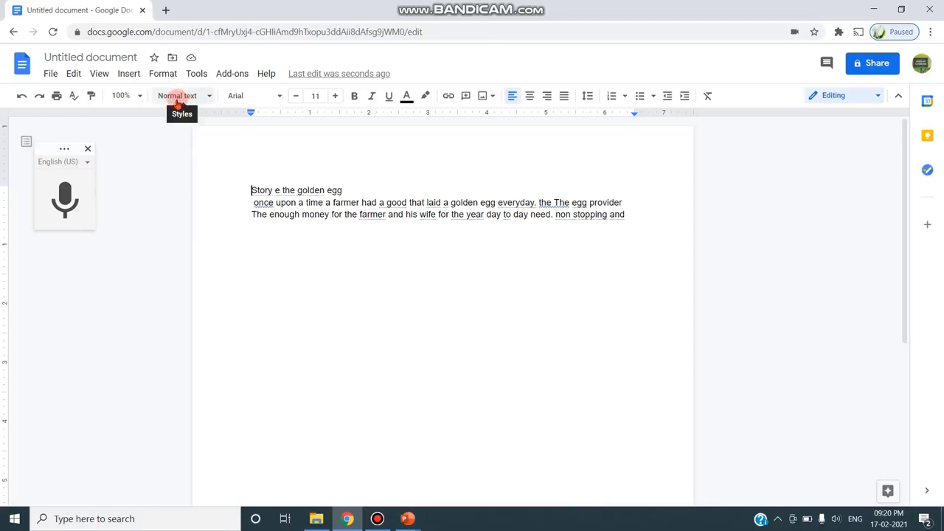
pyautogui.moveTo(196, 73)
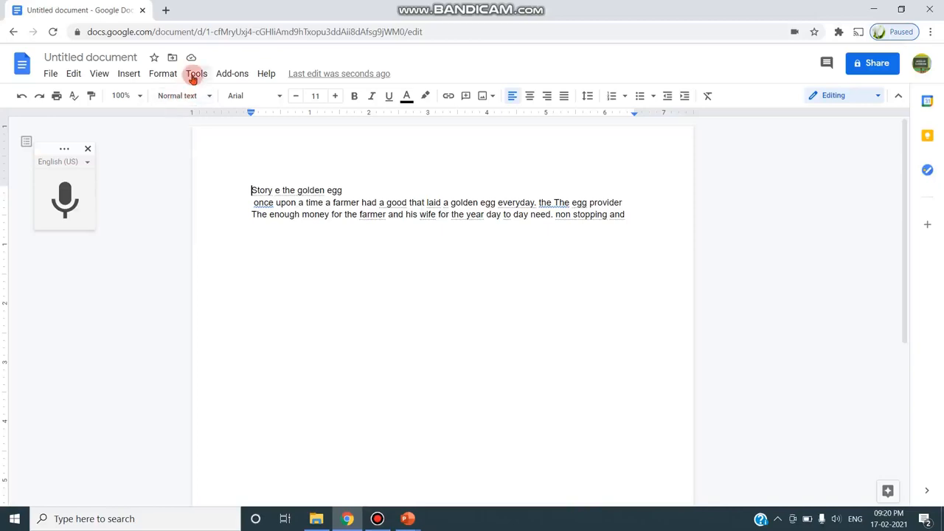
pyautogui.click(196, 73)
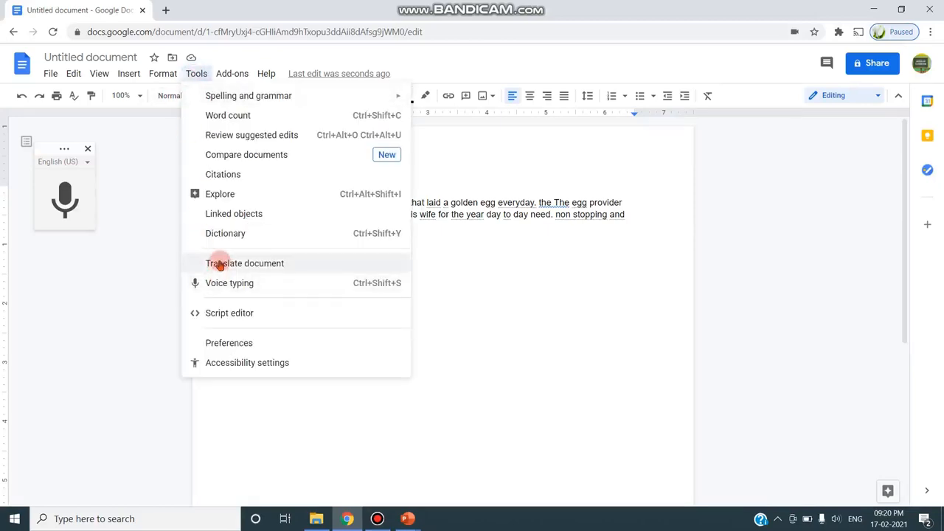
pyautogui.click(245, 263)
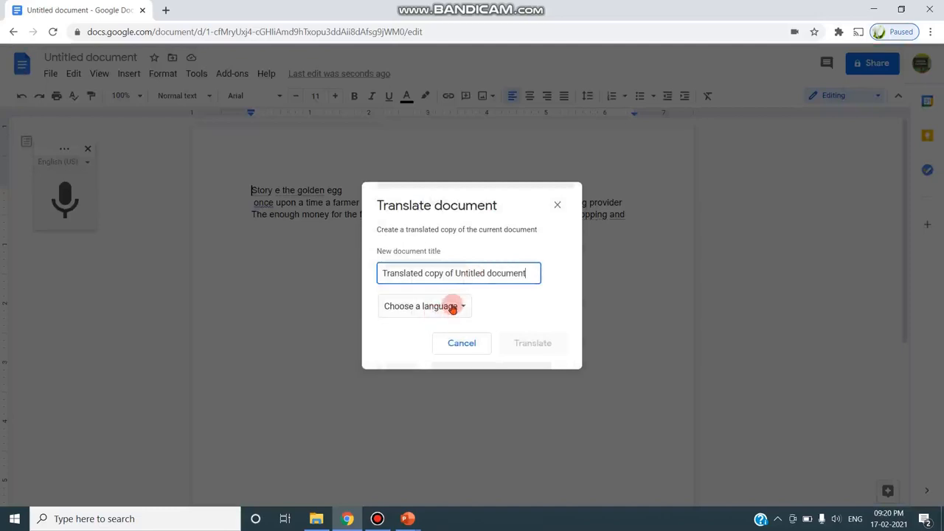
pyautogui.click(424, 305)
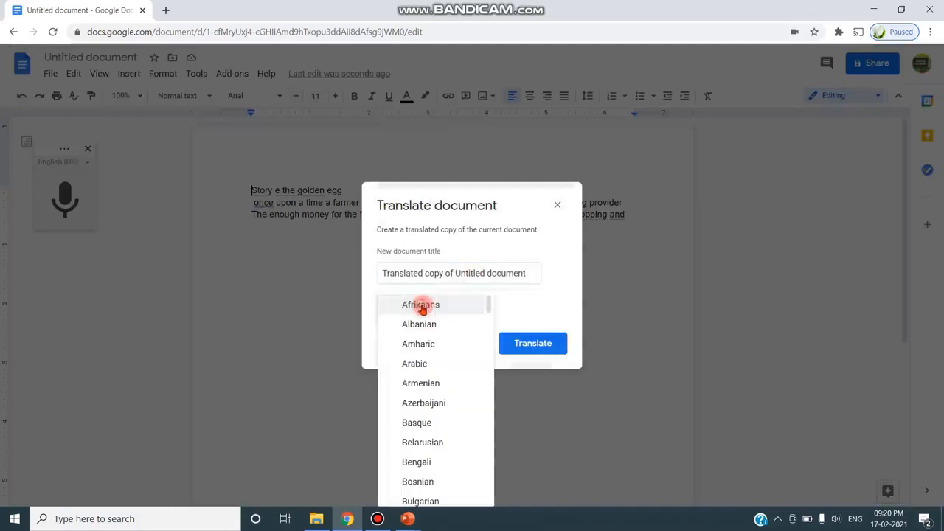
pyautogui.scroll(-3)
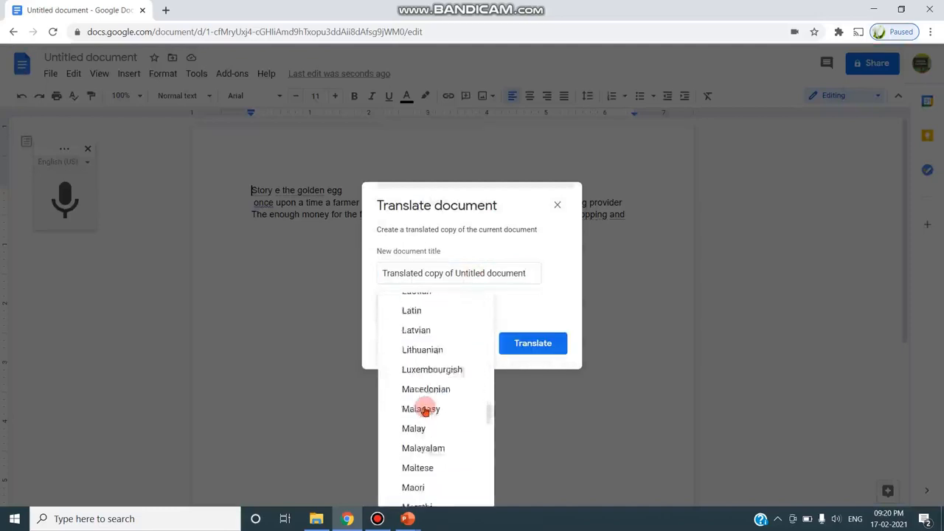
pyautogui.scroll(-3)
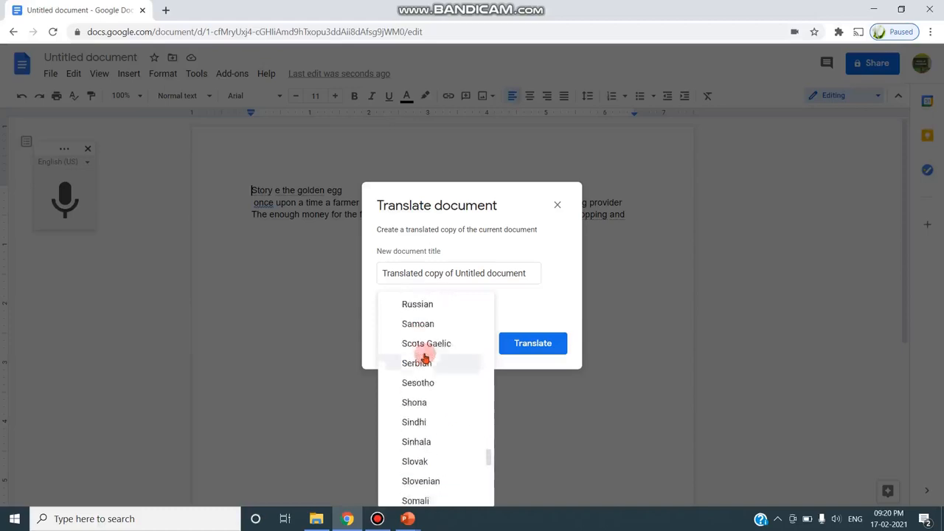
pyautogui.scroll(-3)
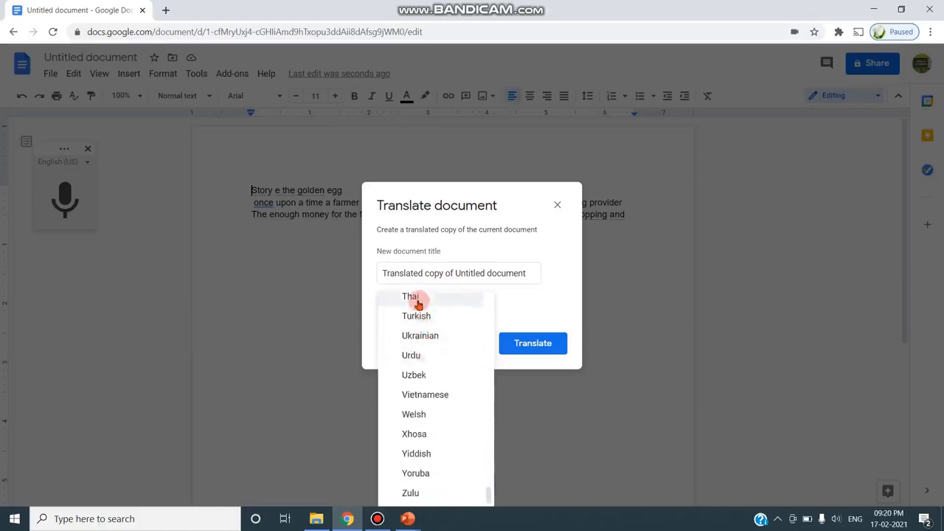
pyautogui.click(410, 296)
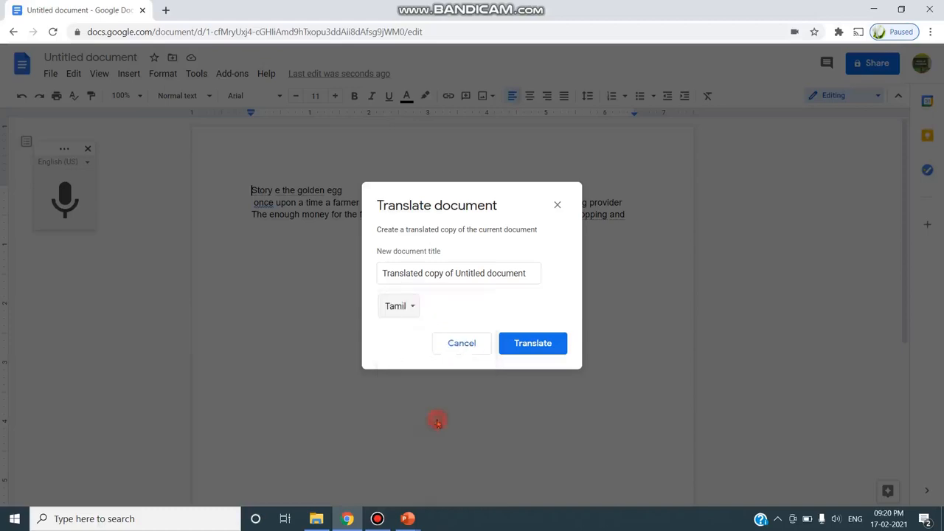
pyautogui.click(532, 343)
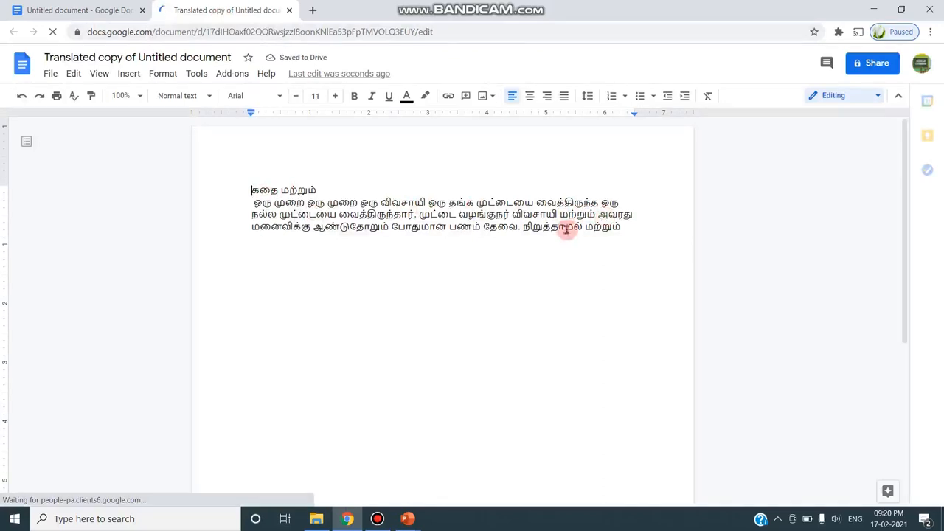
# Return to the original English story in the first browser tab
pyautogui.click(532, 343)
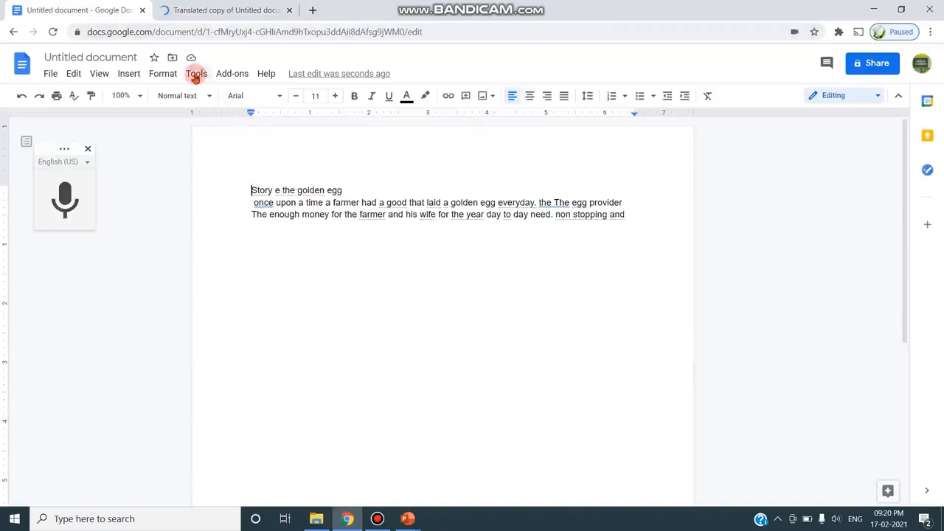
# Reopen Translate document and scroll the language list to pick Hindi
pyautogui.click(196, 73)
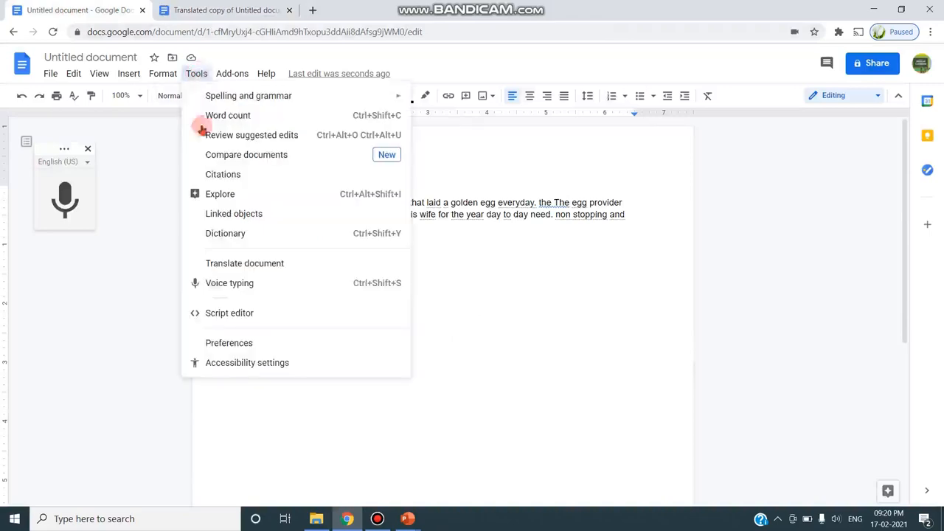
pyautogui.click(244, 263)
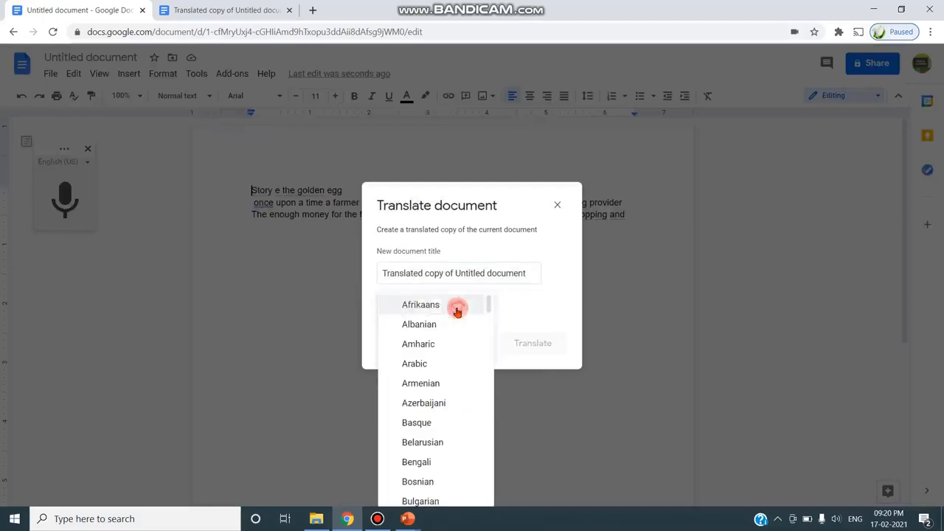
pyautogui.scroll(-3)
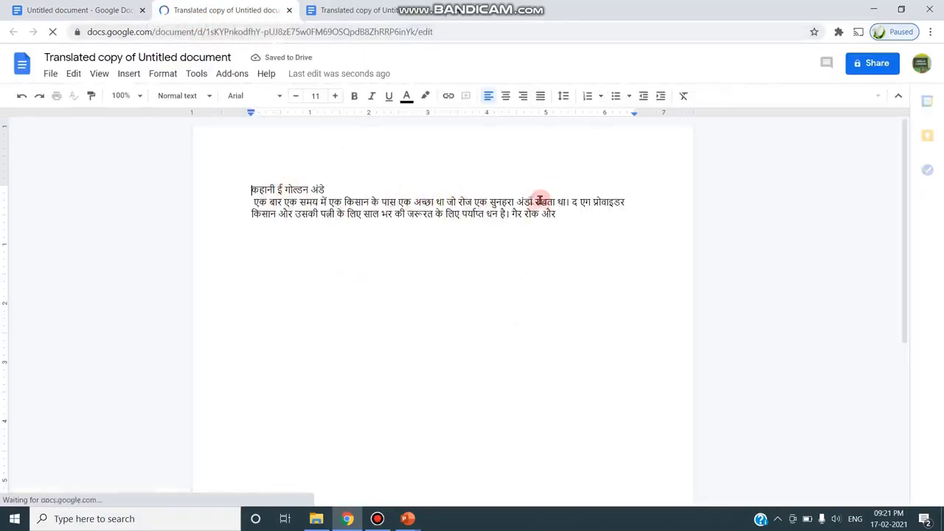
# Look over the Hindi copy, then switch to the Tamil translated copy's tab
pyautogui.click(74, 9)
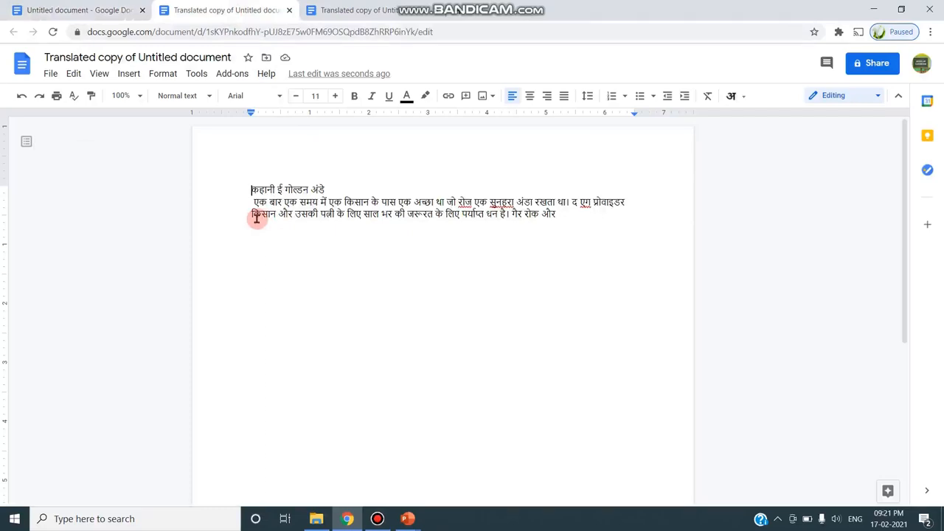
pyautogui.click(362, 9)
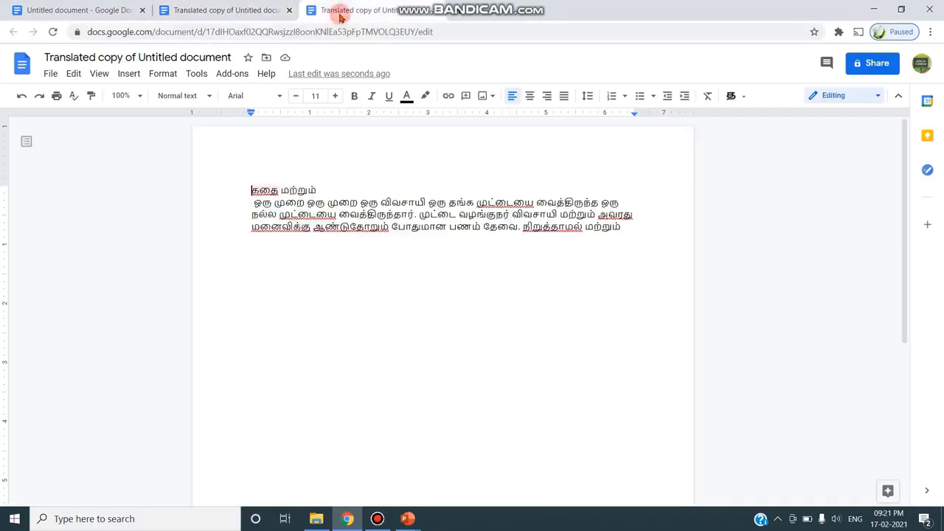